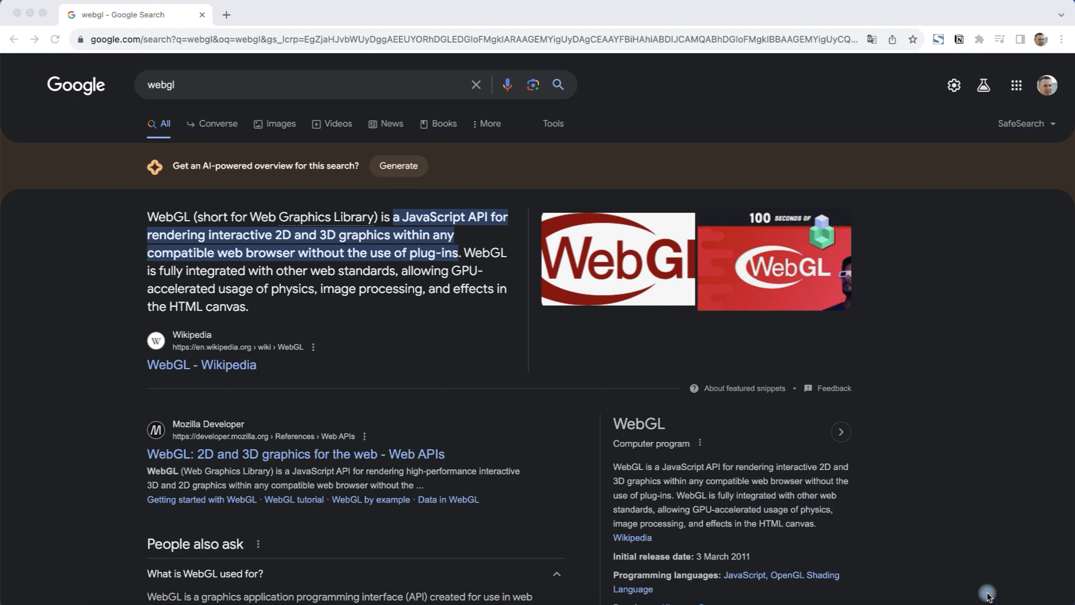
mouse_move(667, 425)
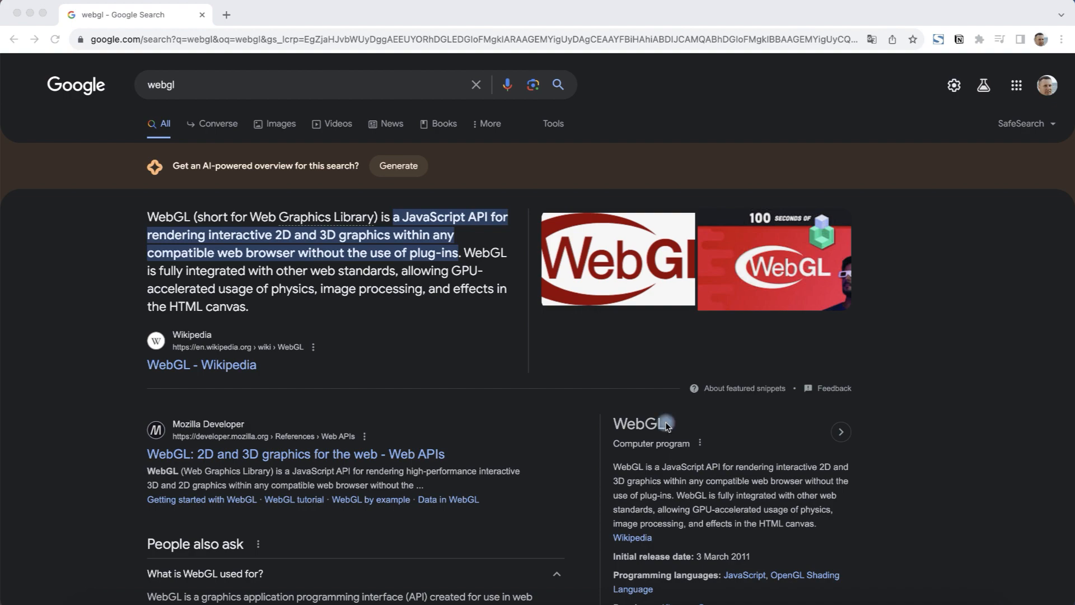
mouse_move(922, 62)
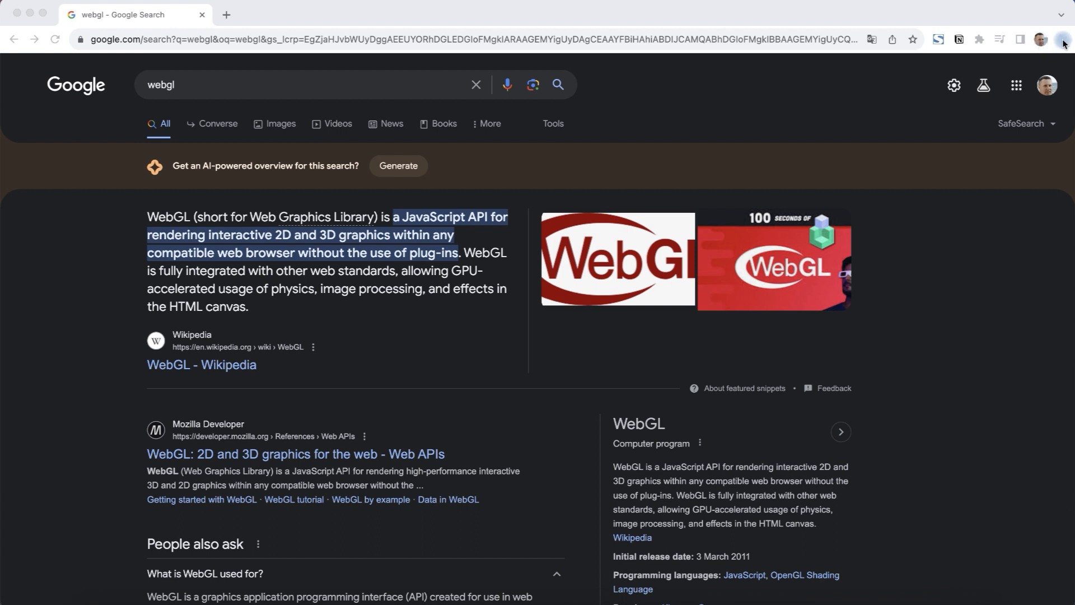
- Open Chrome Settings from the three-dot menu in a new tab
click(1064, 39)
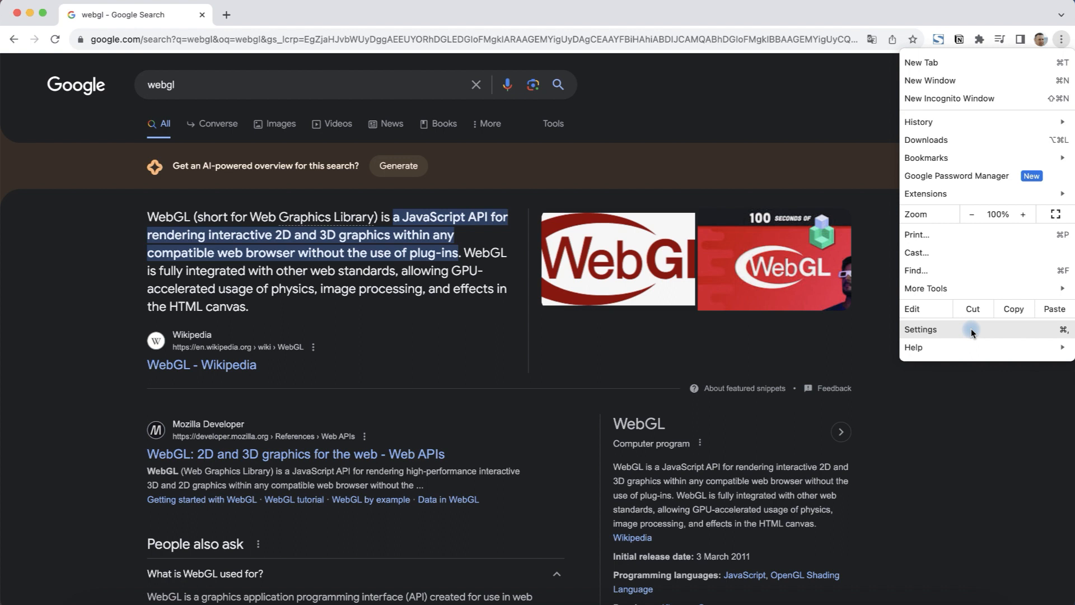
click(921, 329)
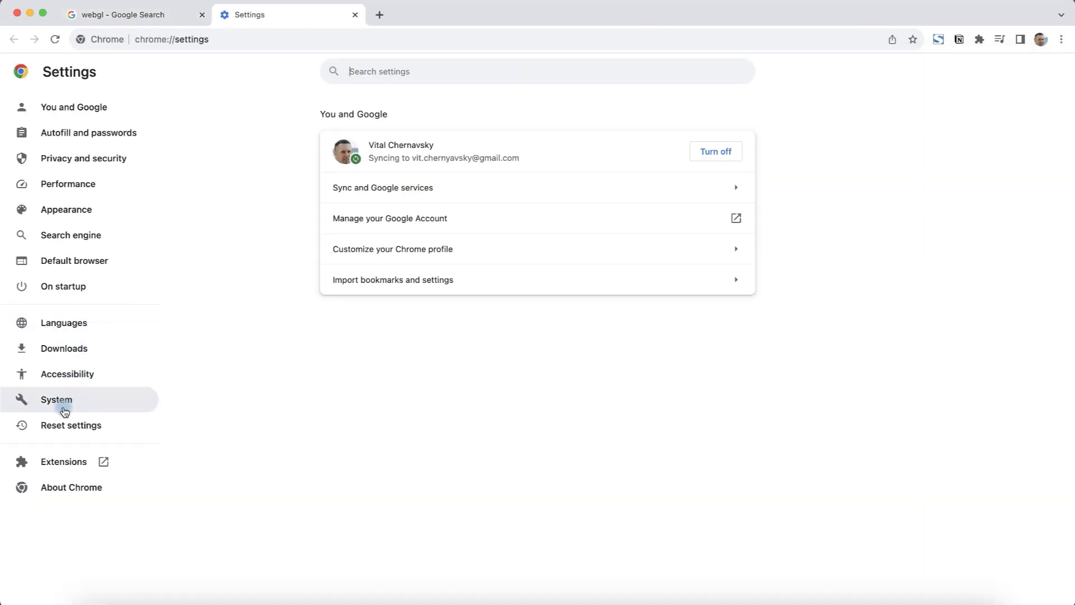
- In System settings, turn on 'Use hardware acceleration when available' and relaunch Chrome
click(56, 400)
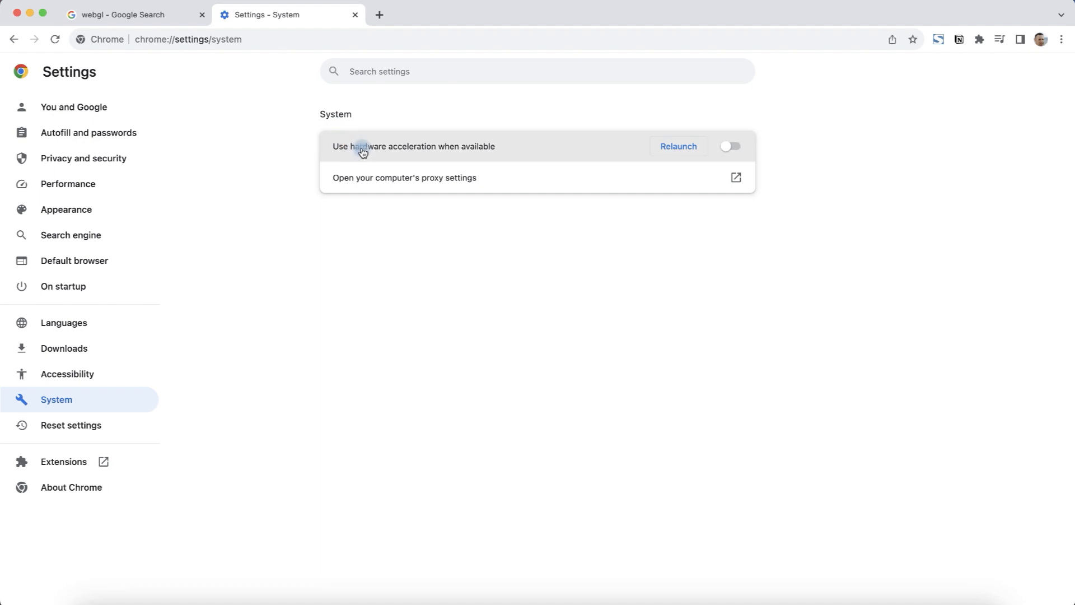
mouse_move(408, 154)
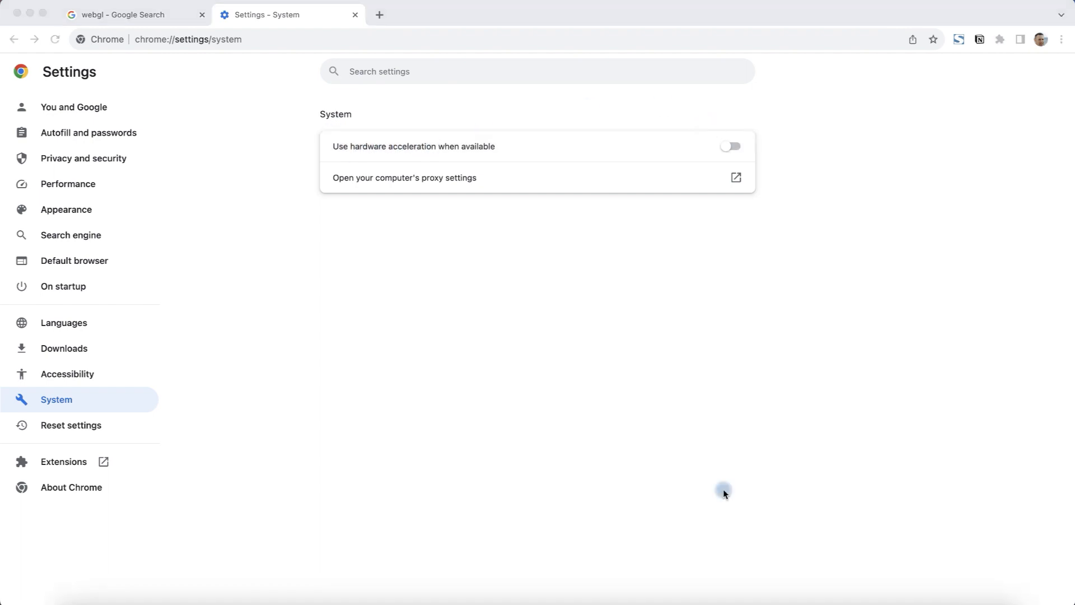
click(729, 146)
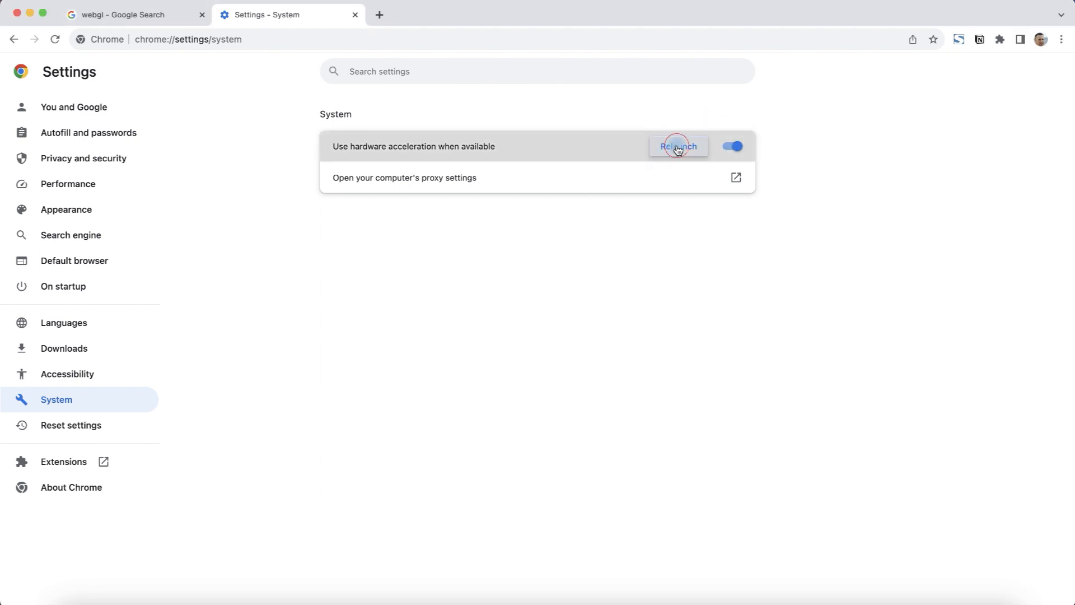
click(677, 145)
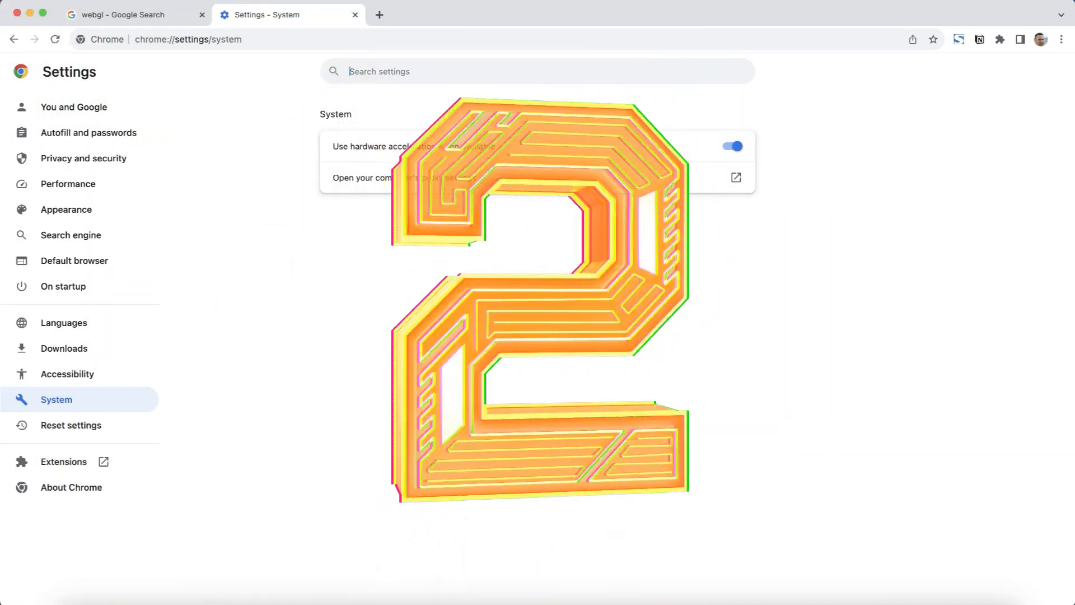
- Navigate the settings tab to the chrome://flags Experiments page
click(188, 39)
text(chrome://)
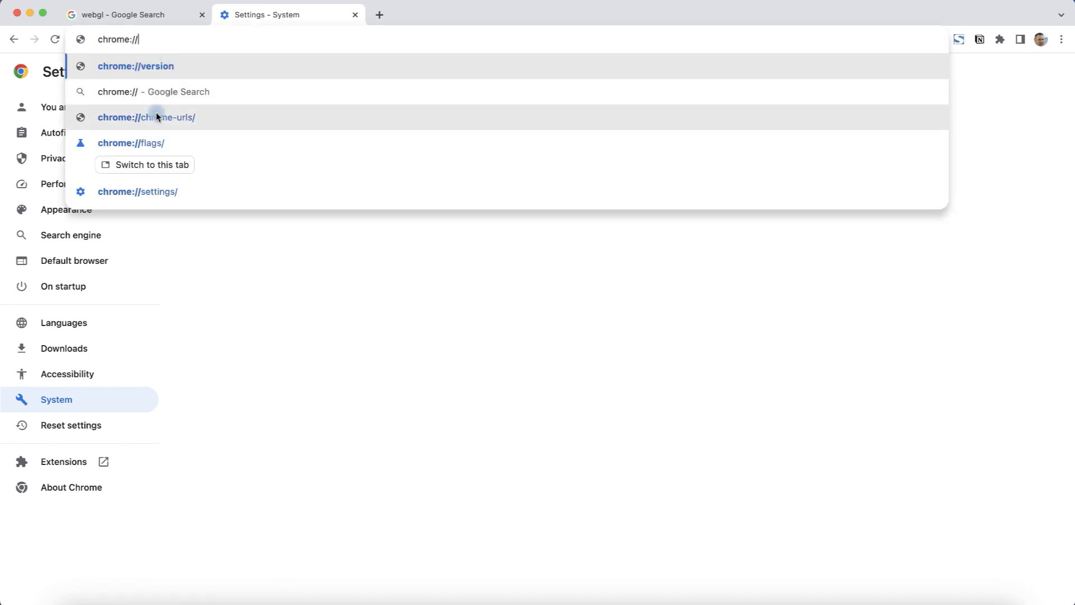
click(131, 142)
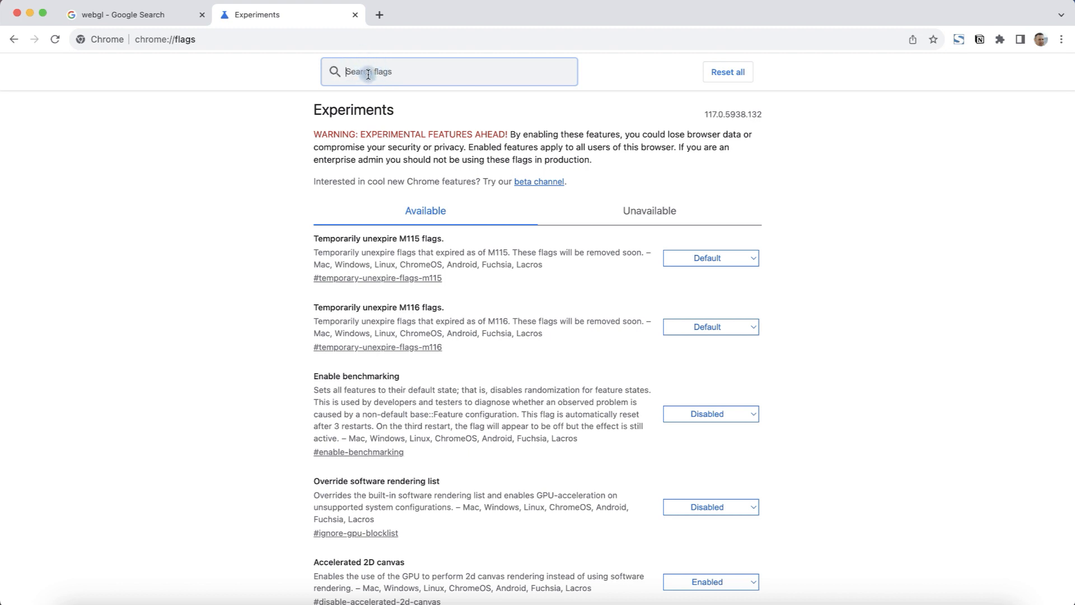
- Filter the flags list by 'webgl' to show the WebGL extension flags
text(web)
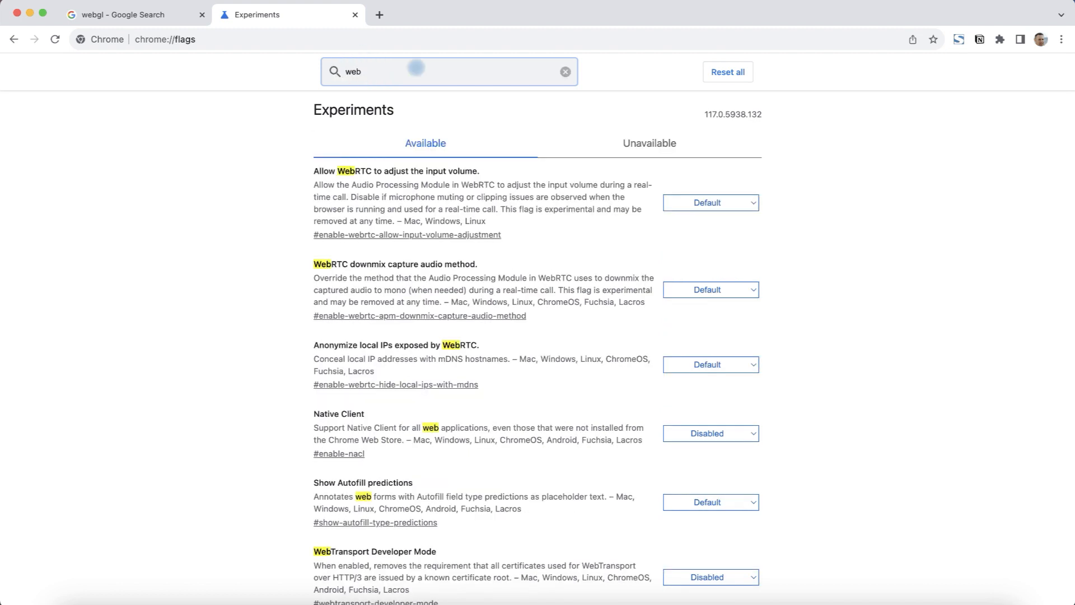
text(gl)
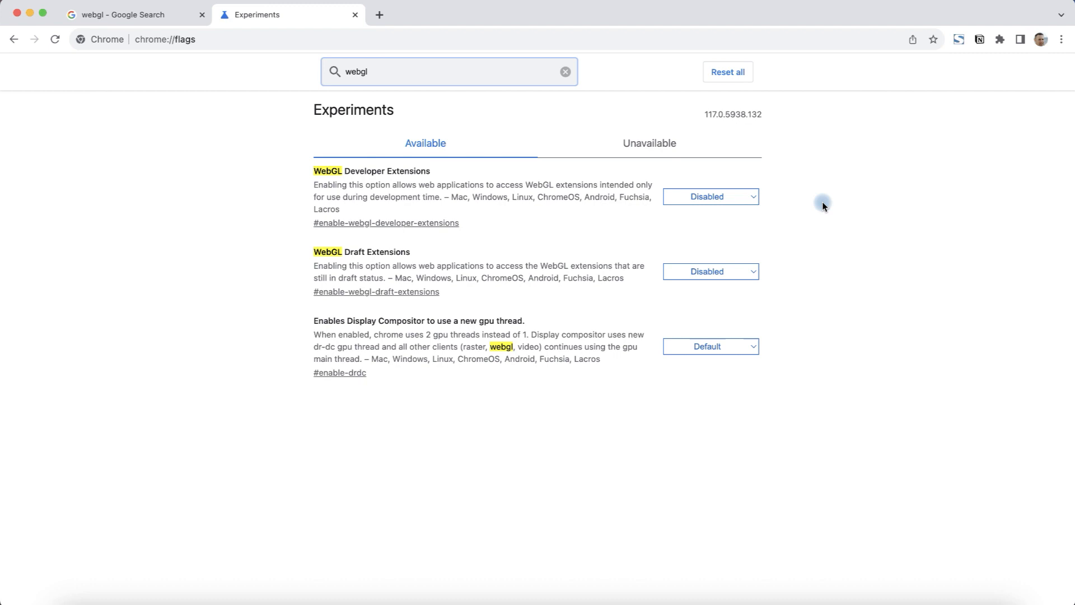
mouse_move(561, 305)
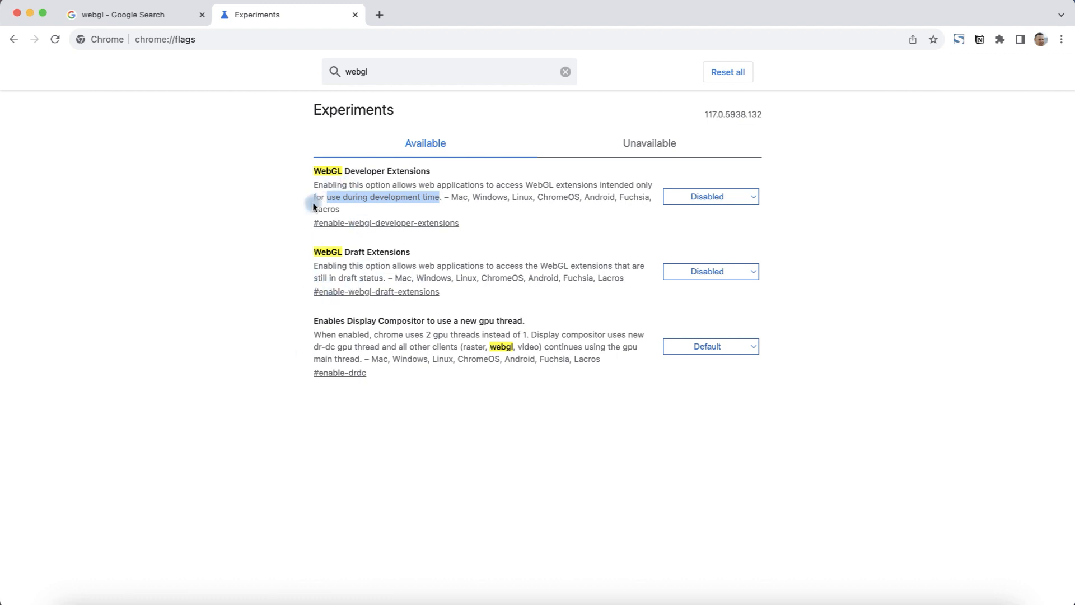
- Set WebGL Draft Extensions and WebGL Developer Extensions to Enabled, then clear the search
click(710, 271)
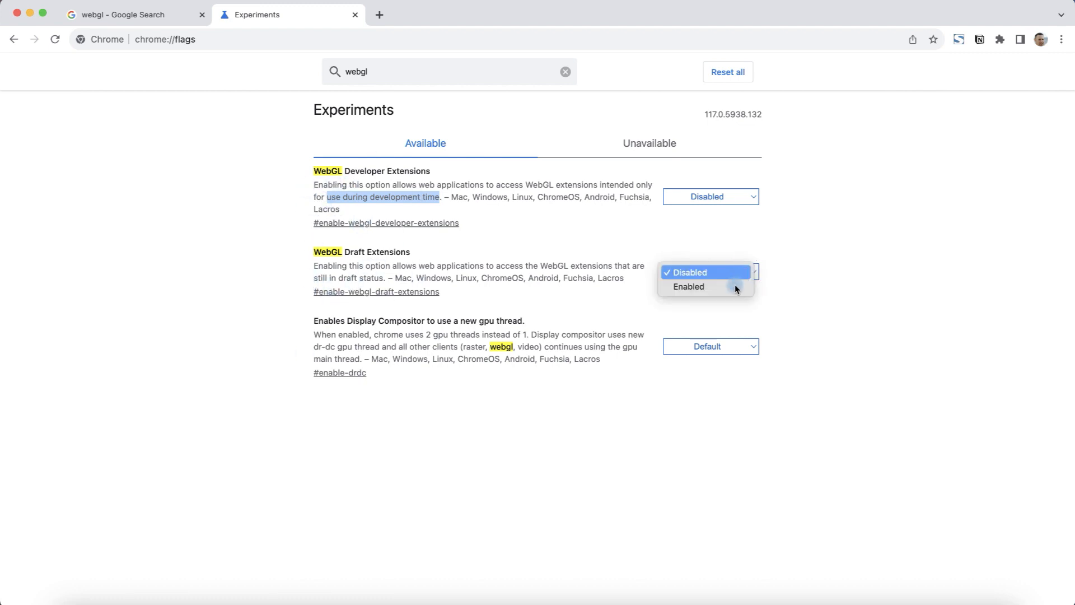
click(689, 286)
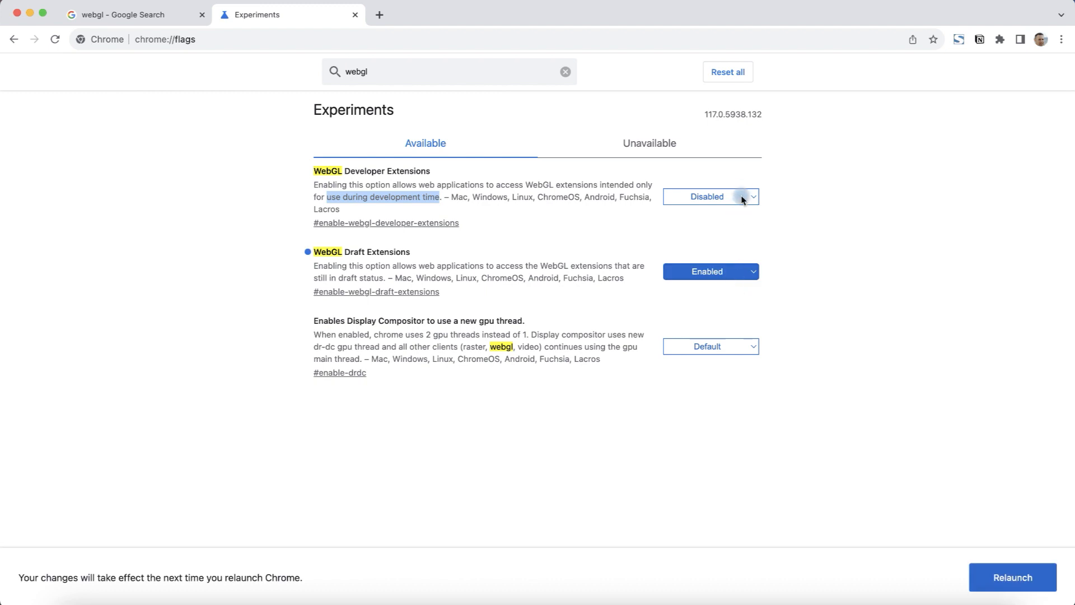
click(711, 197)
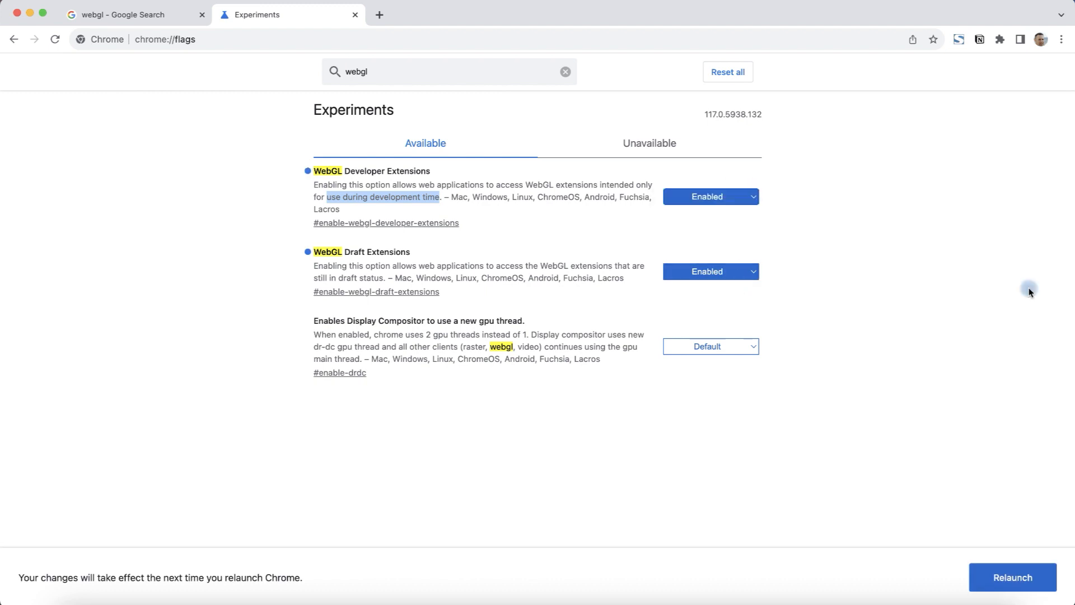
click(565, 72)
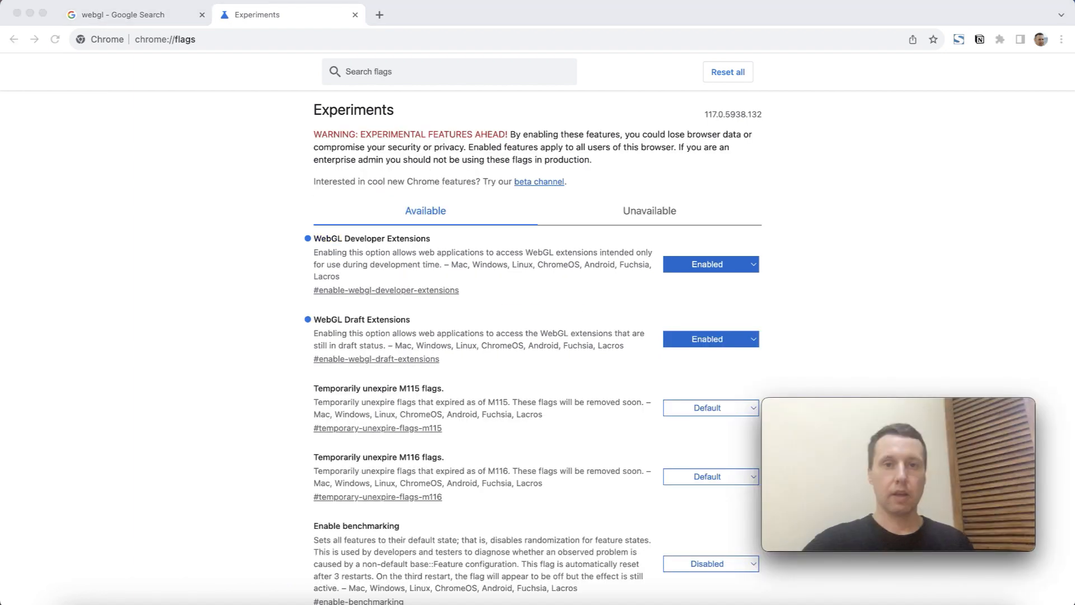